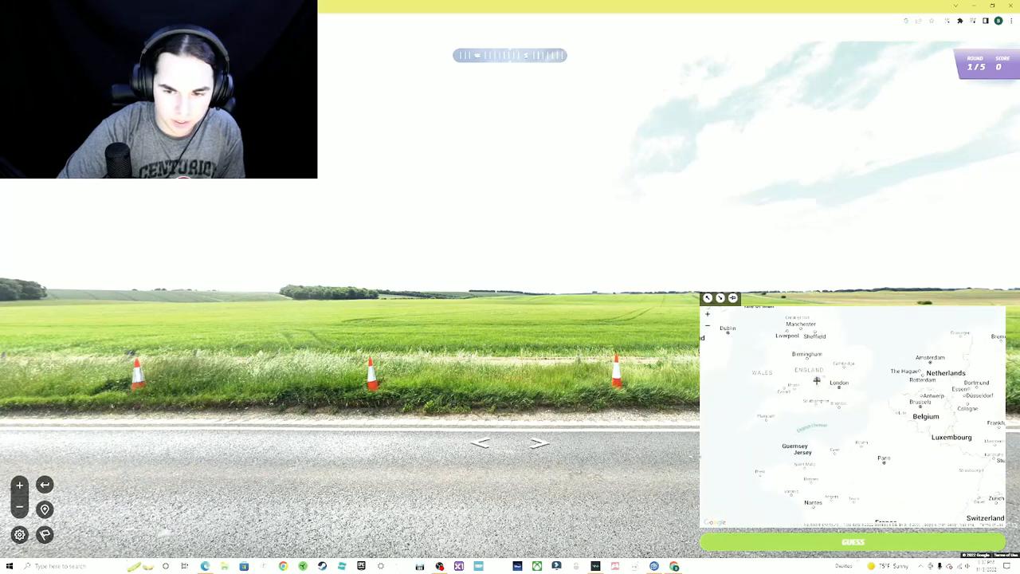
Submit the round 1 guess in southern England, scoring 4,830 points at 43 miles off
click(853, 542)
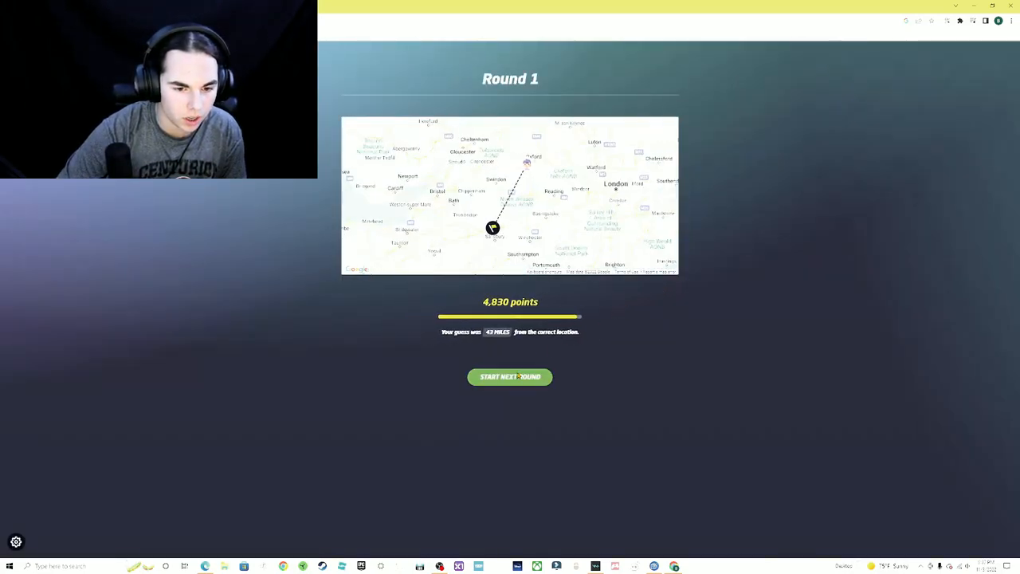
Guess near San Francisco for the Golden Gate round, scoring 4,880 points at 30 miles
click(509, 376)
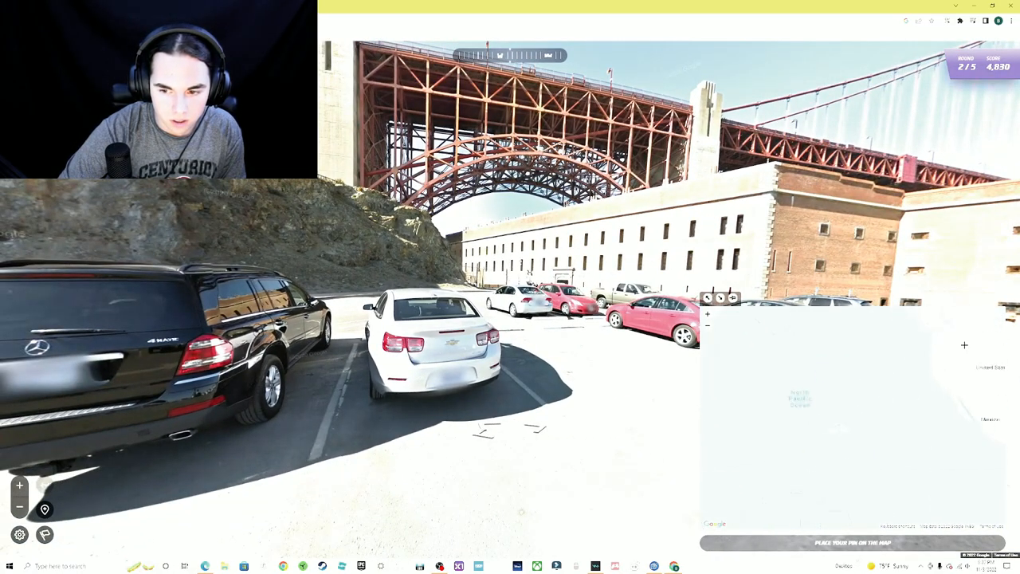
click(786, 427)
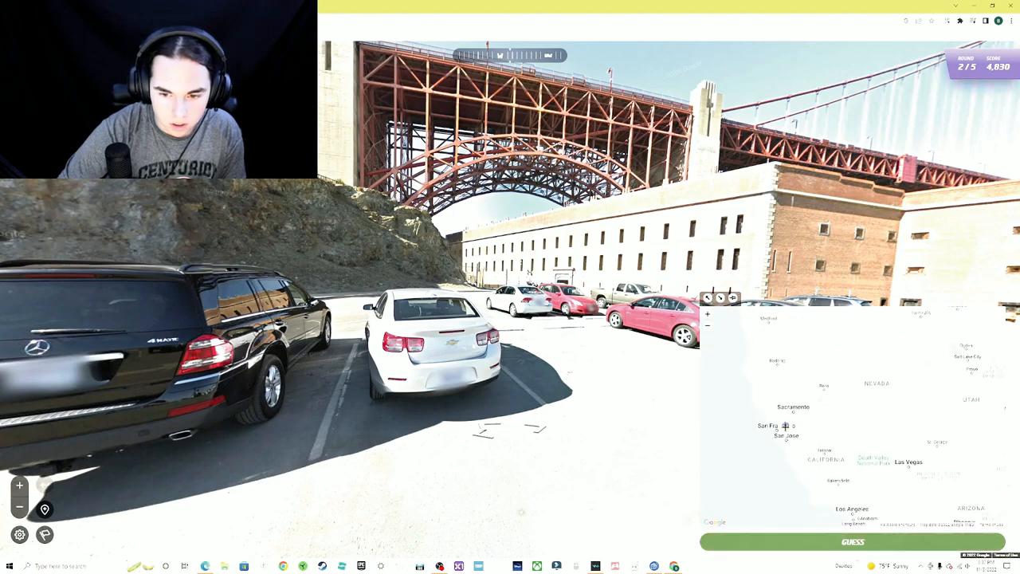
click(853, 542)
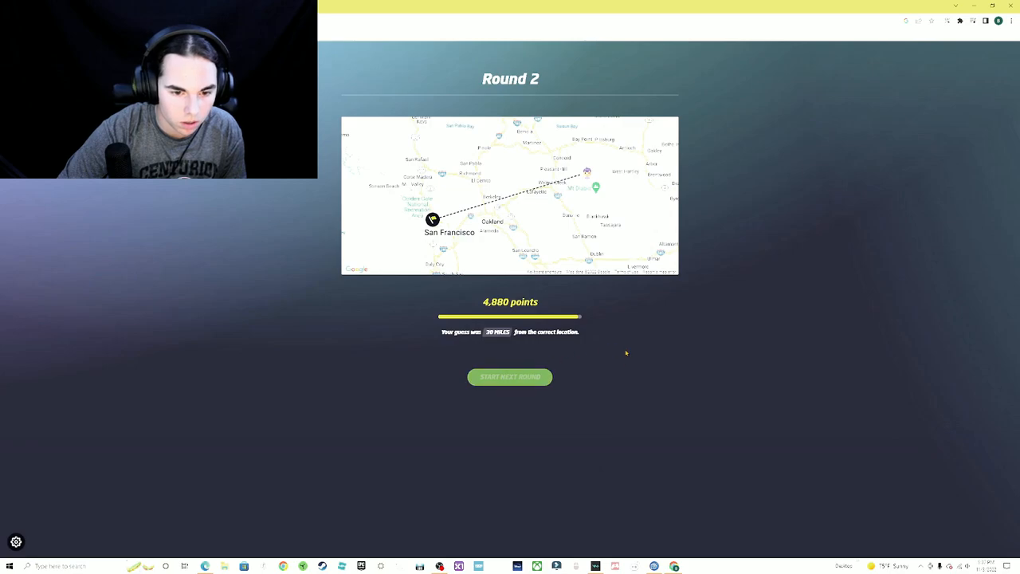
Start round 3, set at the Colosseum in Rome, with 9,710 points so far
click(509, 377)
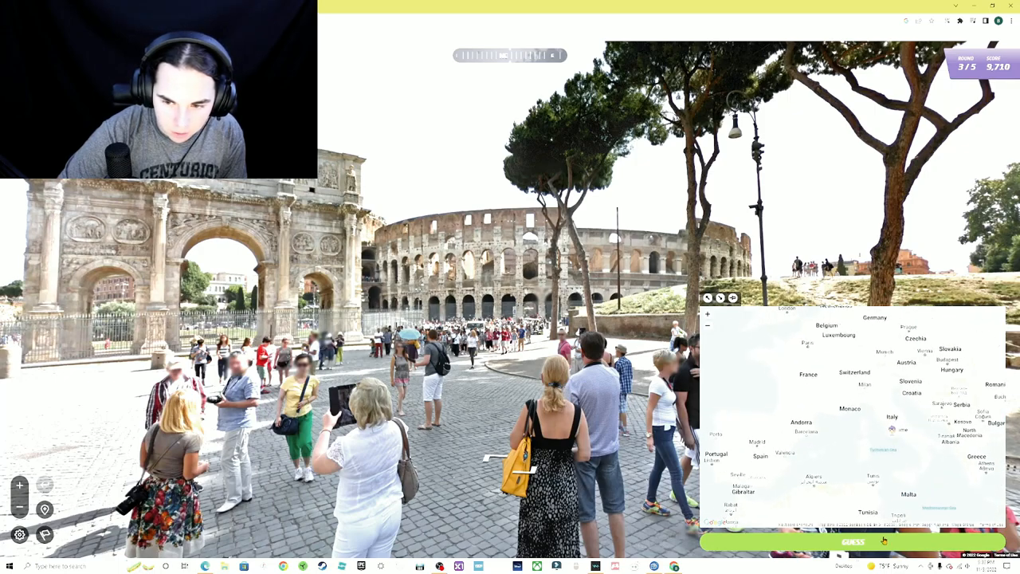
Submit the Rome guess, then pin central Italy for round 4, scoring 2,376 points
click(852, 542)
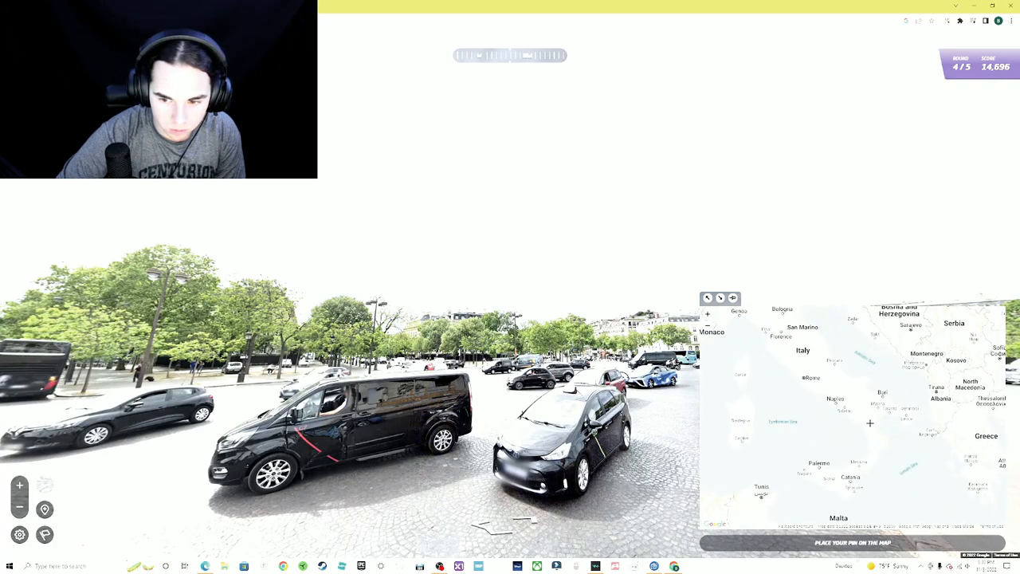
click(868, 420)
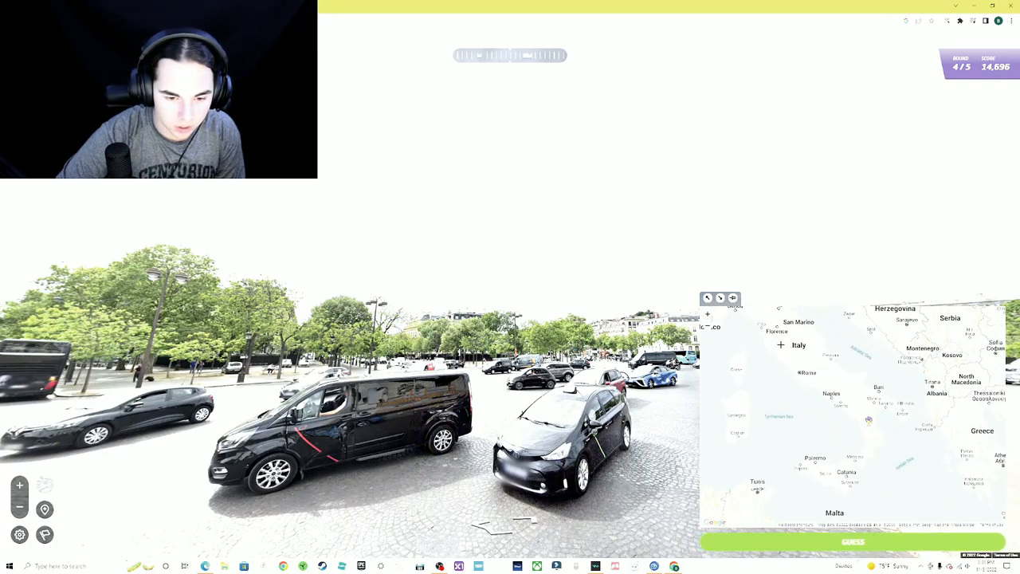
click(853, 541)
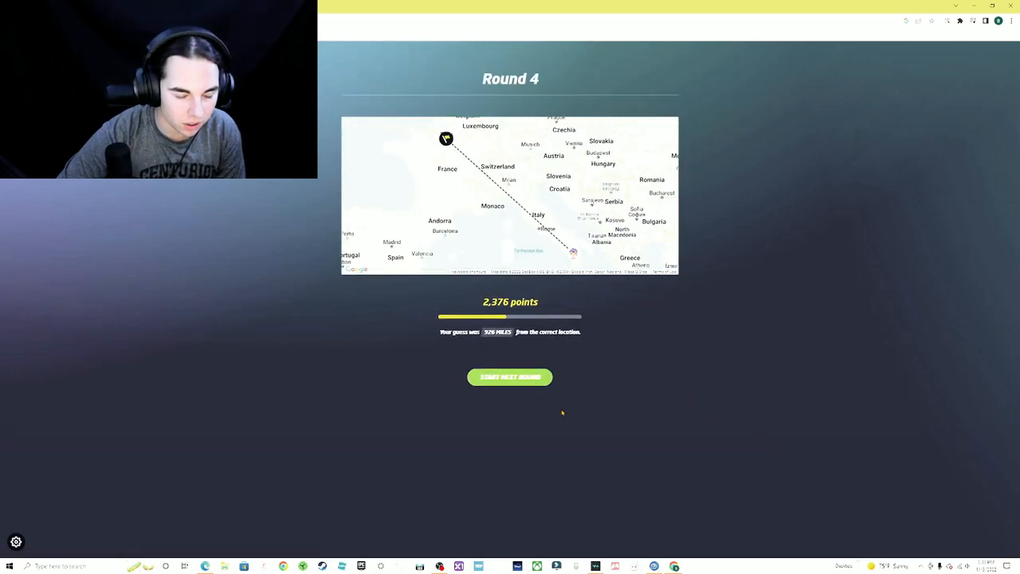
Guess London in the final round for 4,992 points, then show the 22,064-point summary
click(510, 377)
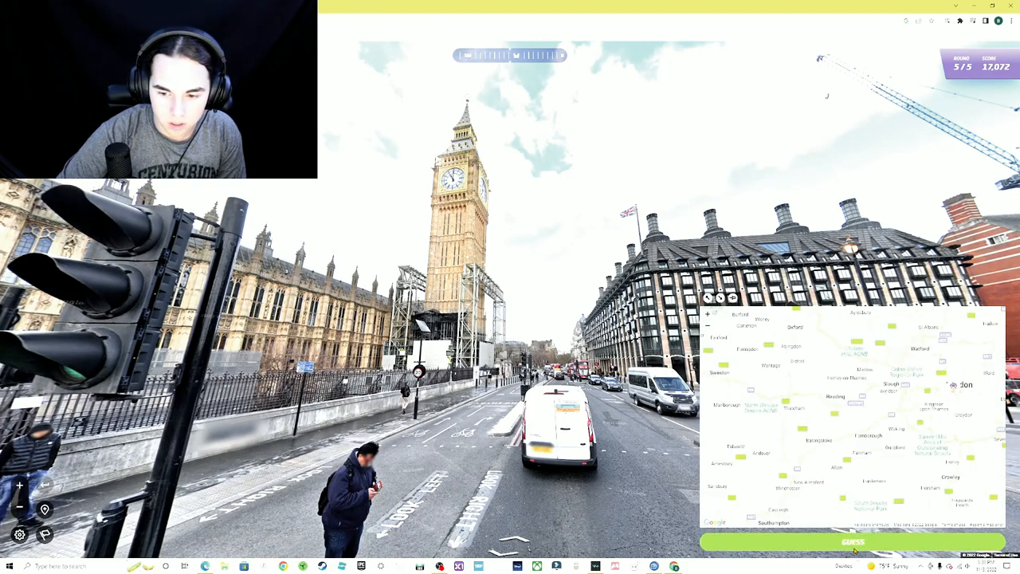
click(853, 542)
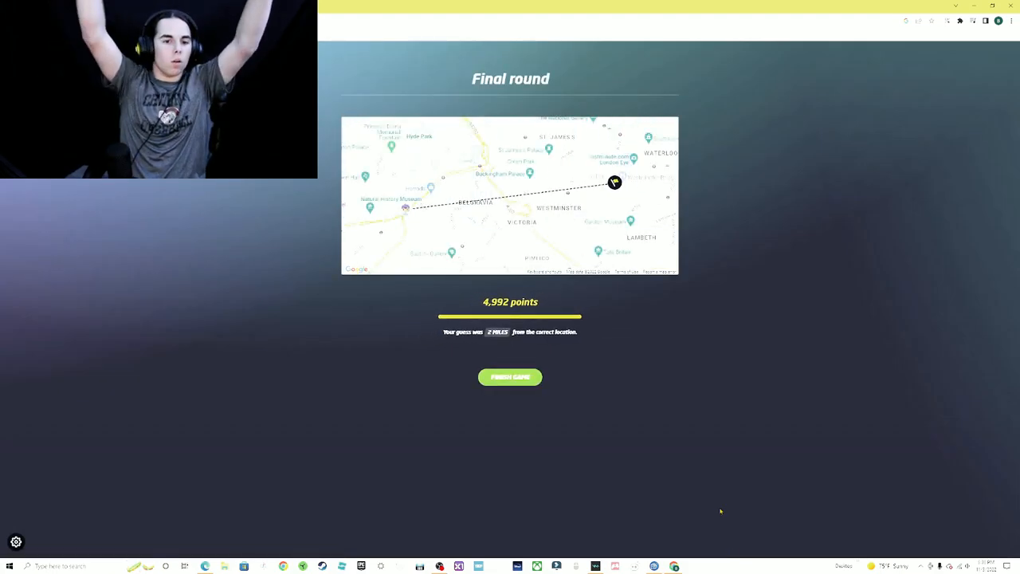
click(510, 376)
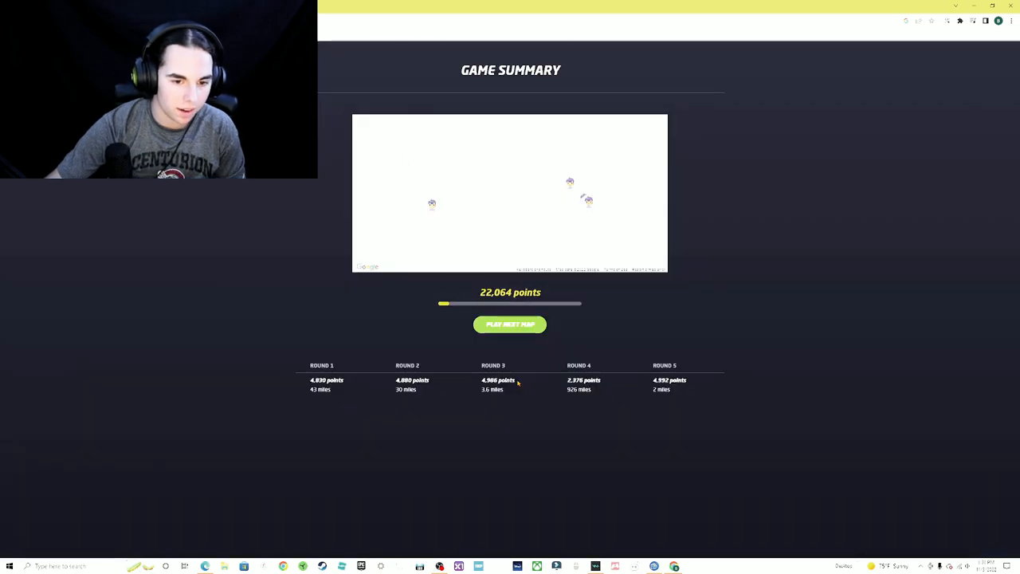